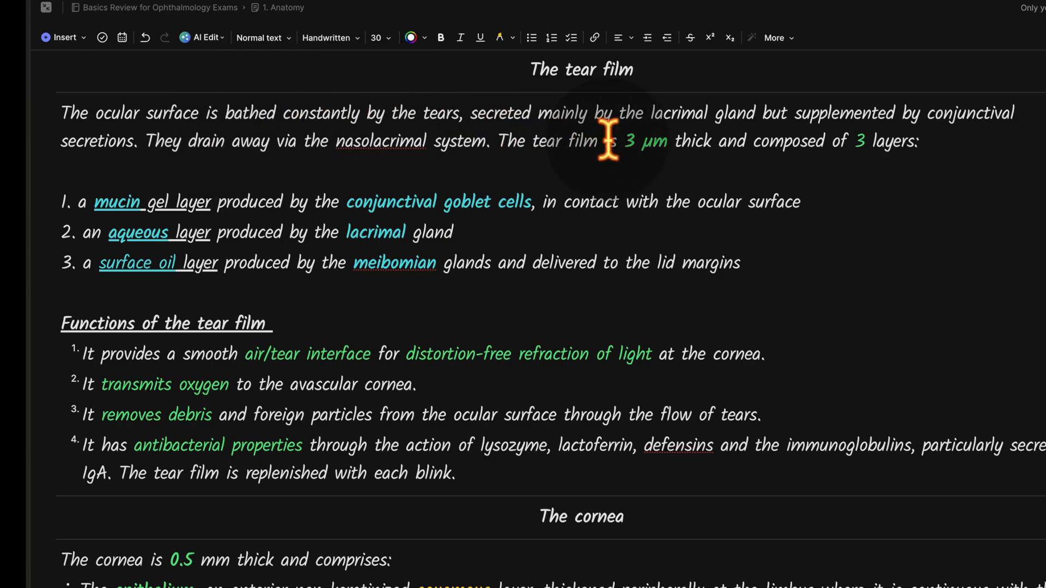
mouse_move(317, 151)
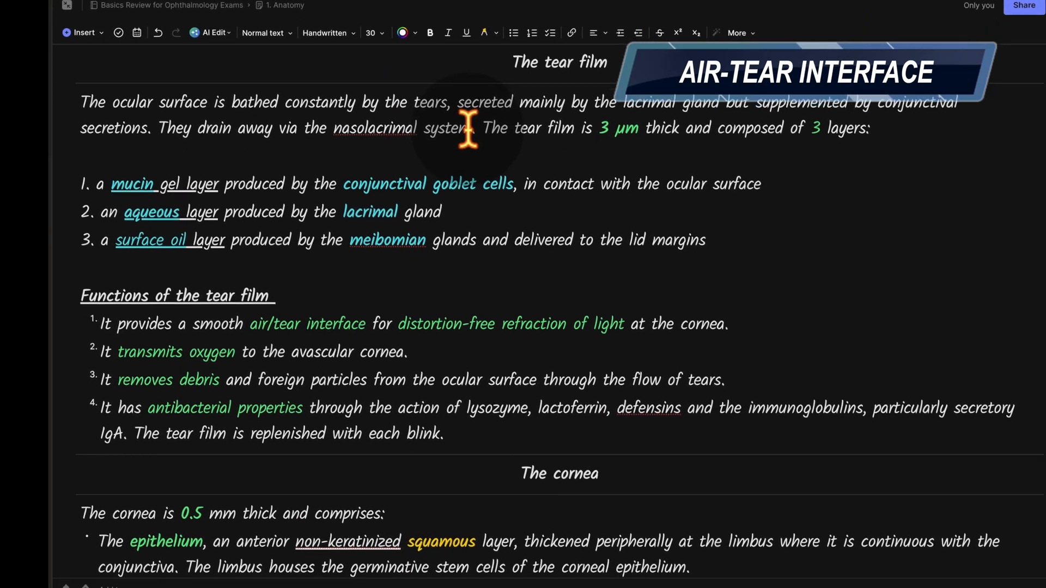
scroll(down, 3)
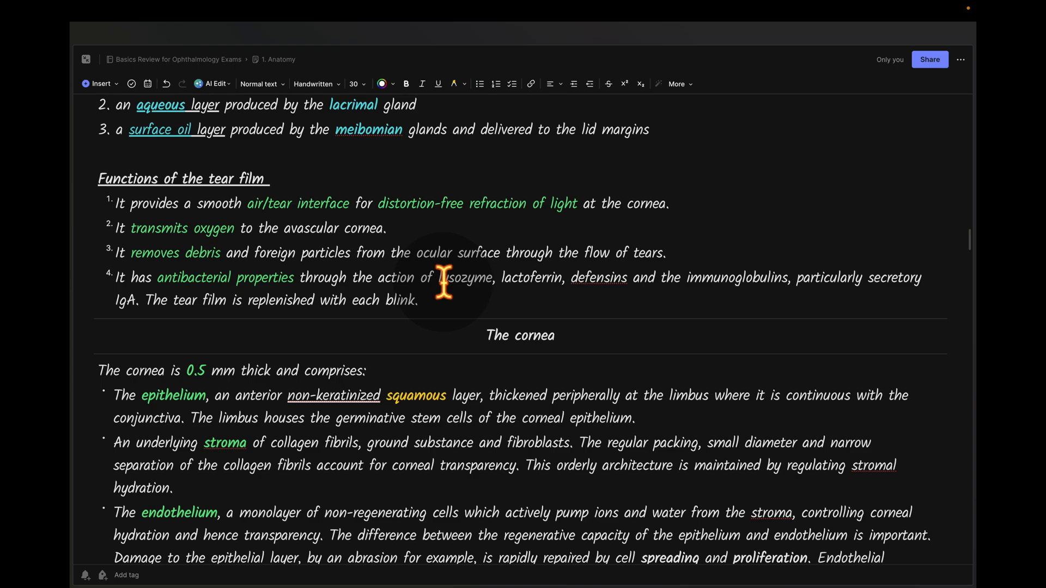
scroll(down, 3)
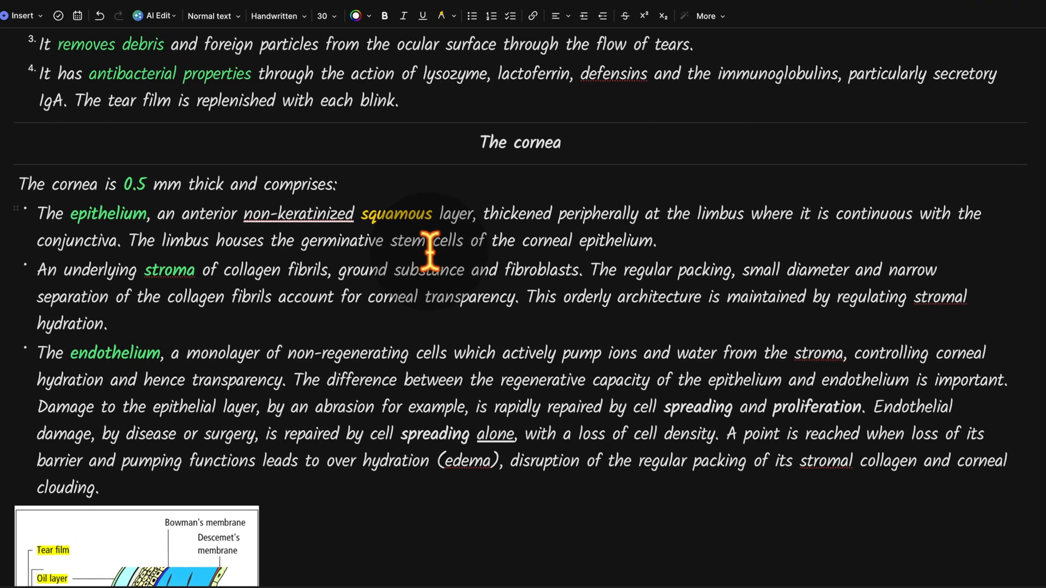
scroll(down, 3)
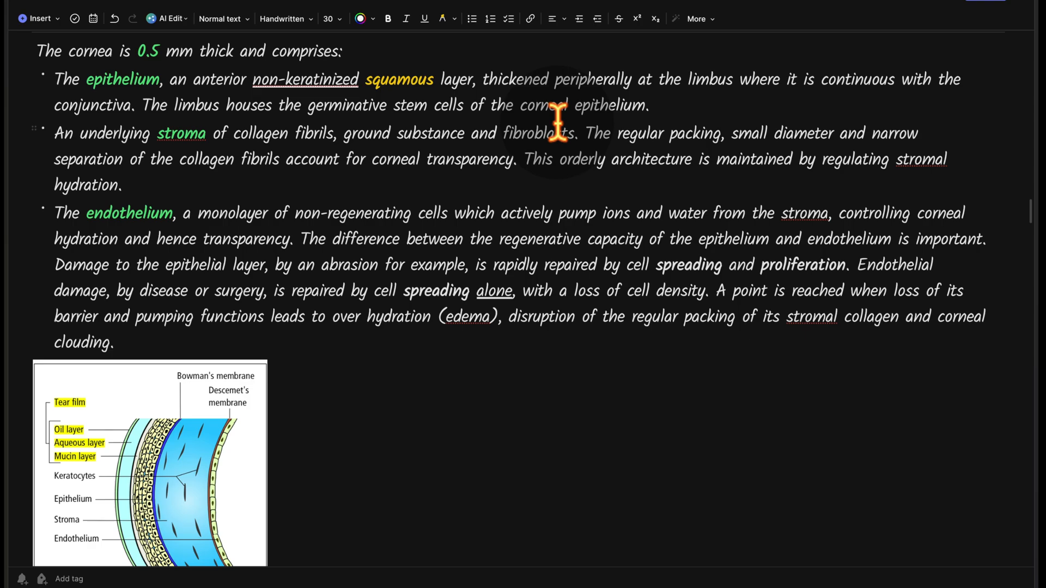
scroll(down, 3)
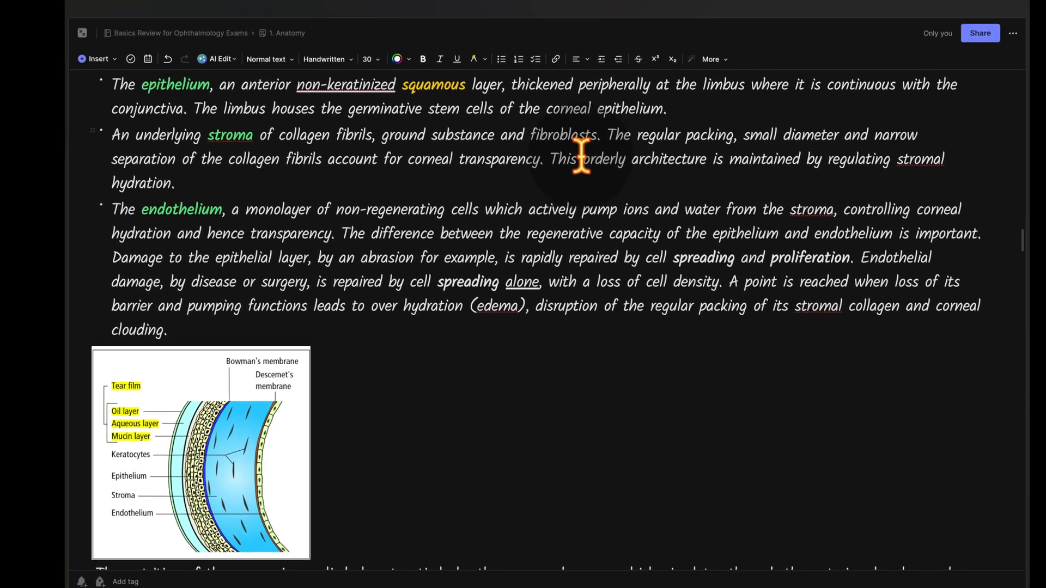
scroll(down, 3)
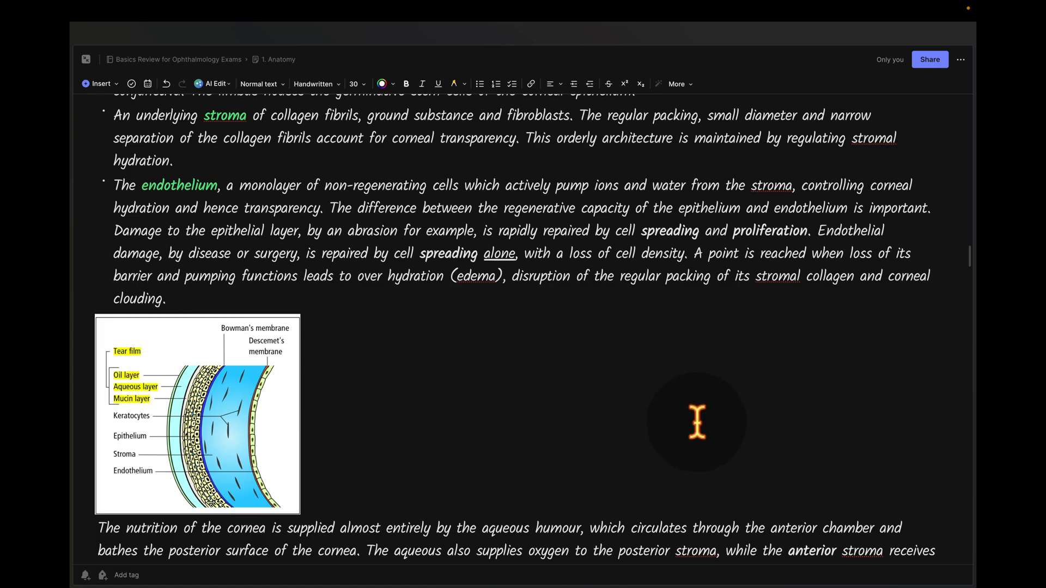
mouse_move(550, 384)
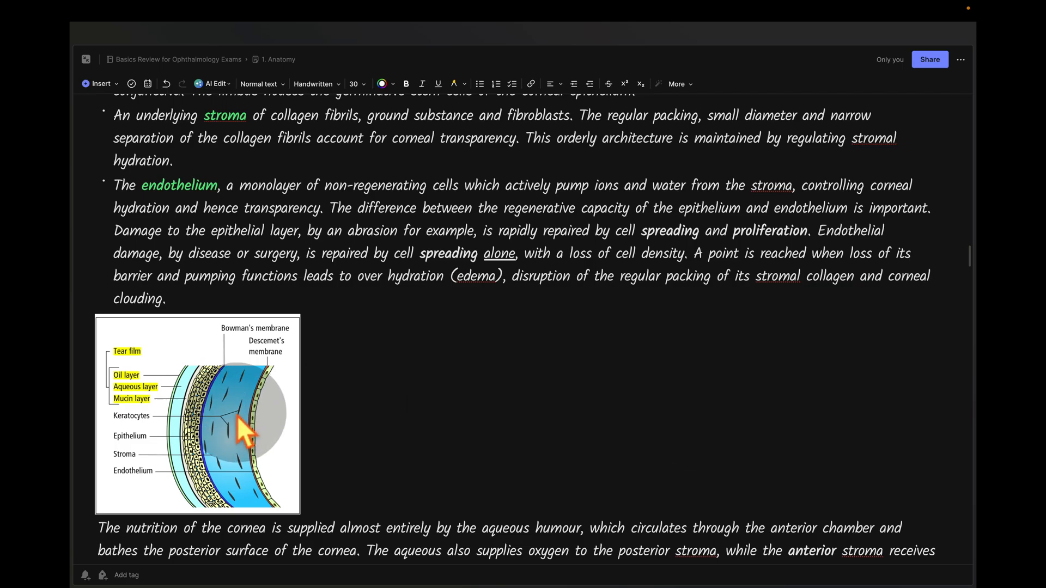
scroll(down, 3)
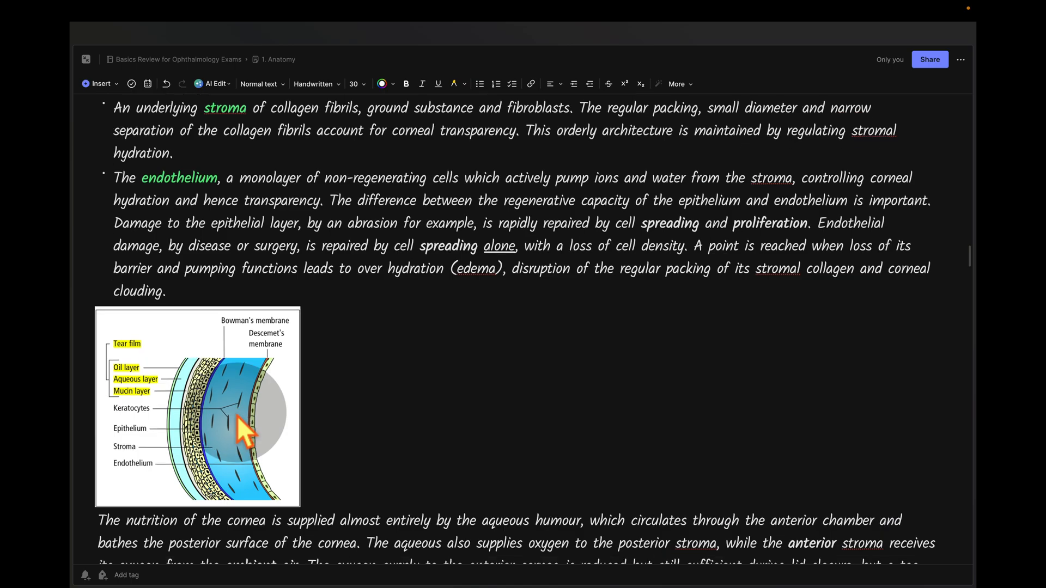
scroll(down, 3)
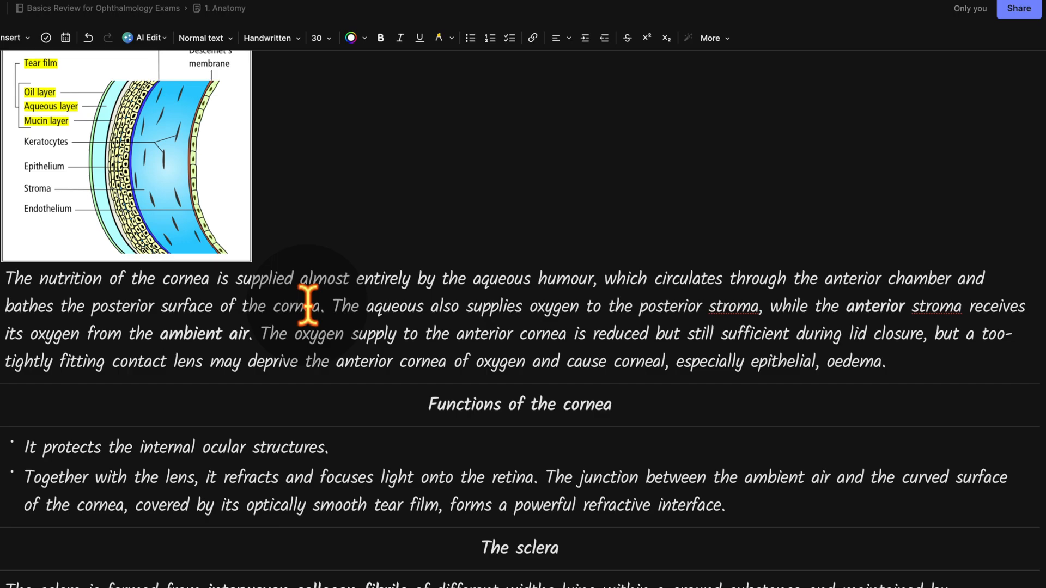
mouse_move(167, 180)
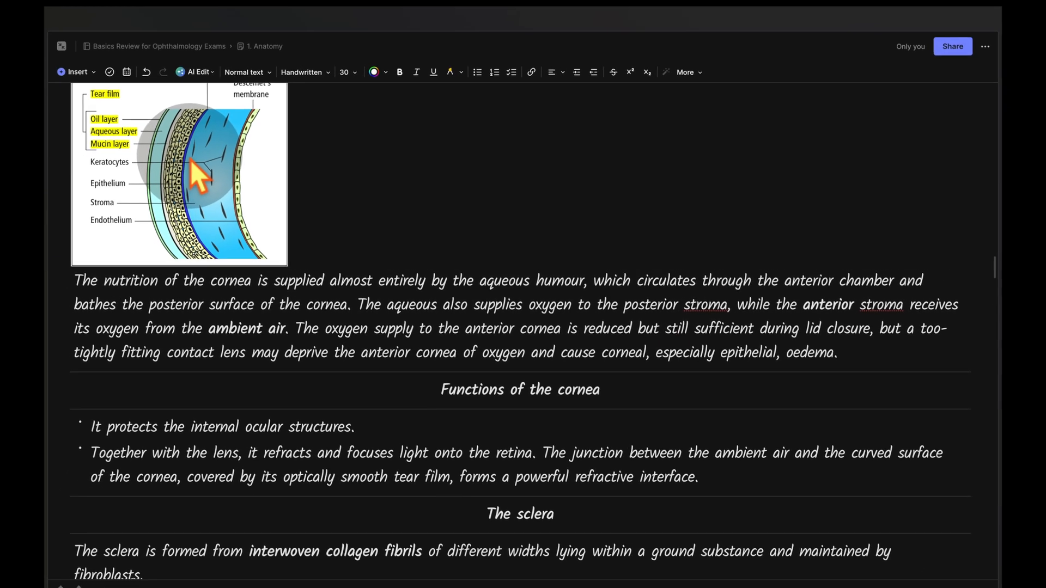
scroll(down, 3)
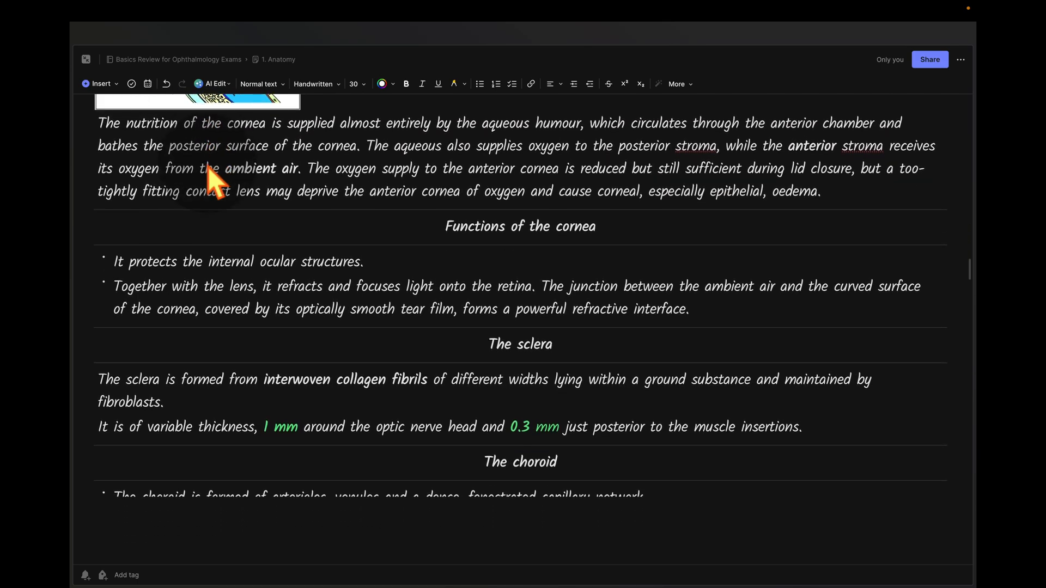